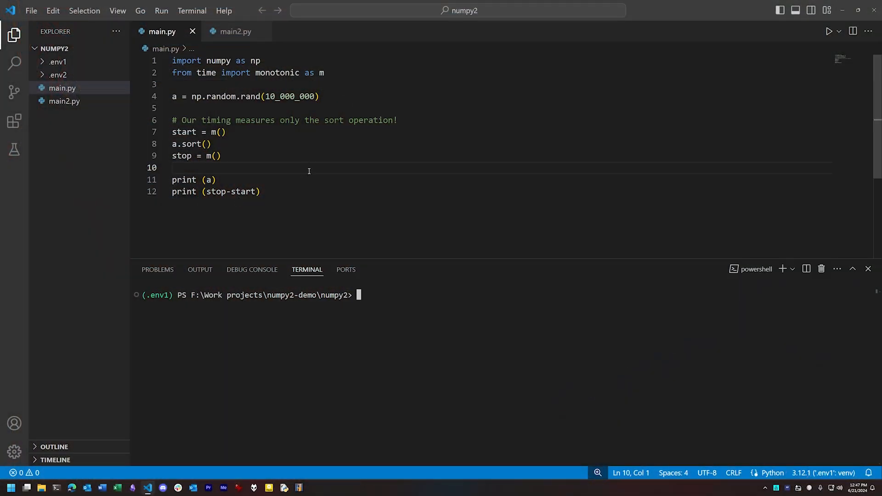
mouse_move(298, 186)
type("pip list")
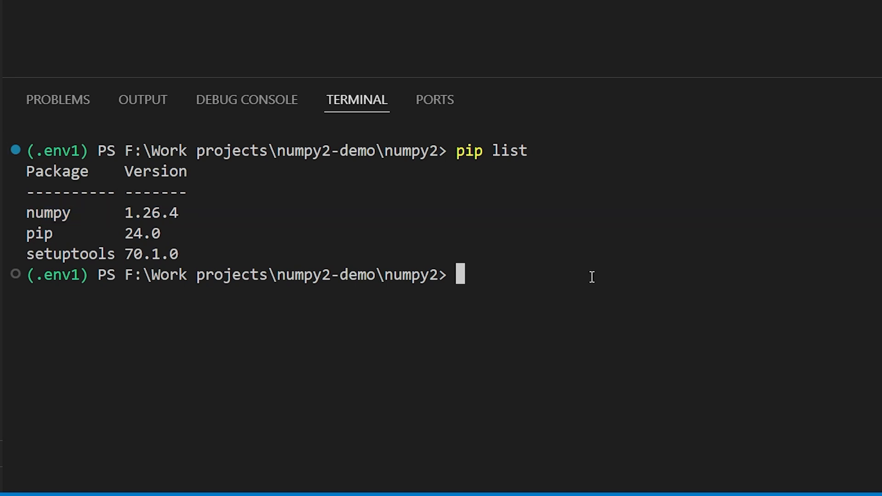
Step: Run py .\main.py repeatedly under NumPy 1.26.4, then activate the .env2 environment
type("py .\\main.py")
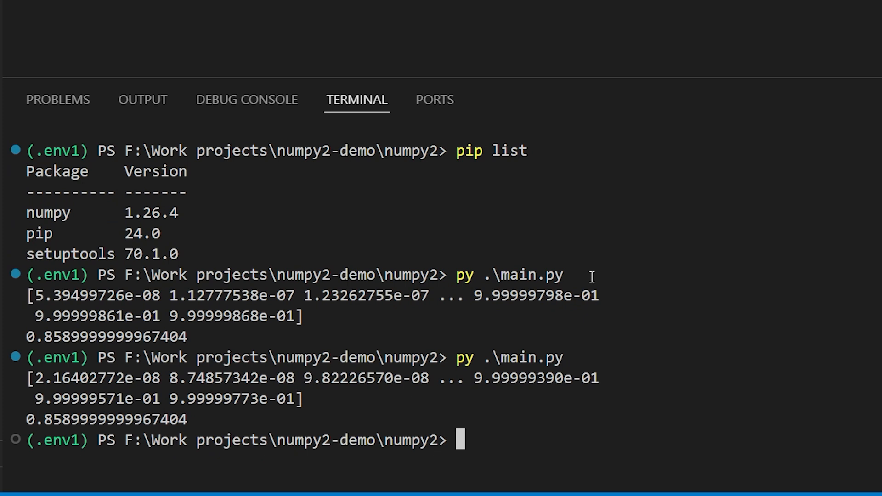
type("py .\\main.py")
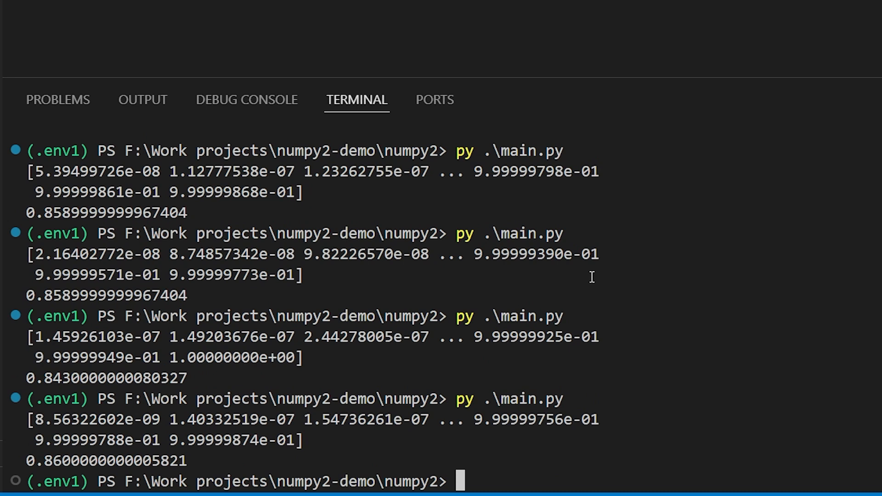
type(".\\.env2\\sc")
type("pip list")
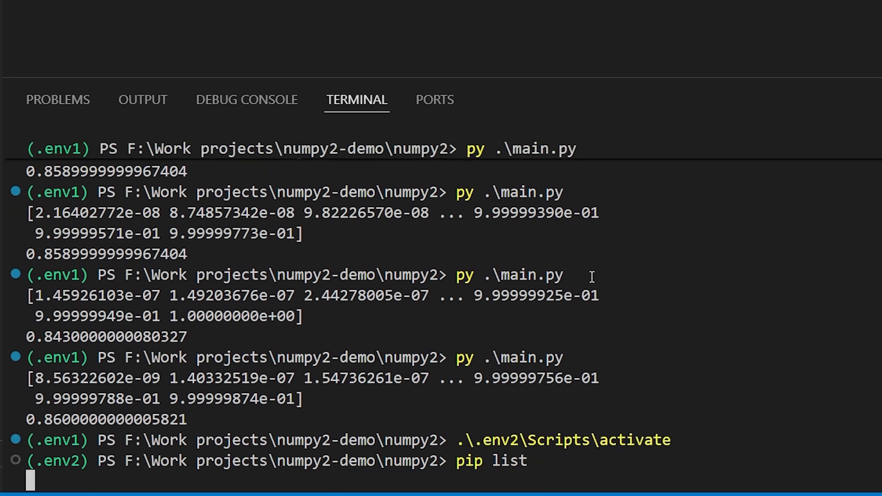
Step: List packages in .env2 to confirm numpy 2.0.0 before rerunning main.py
type("py .\\main.py")
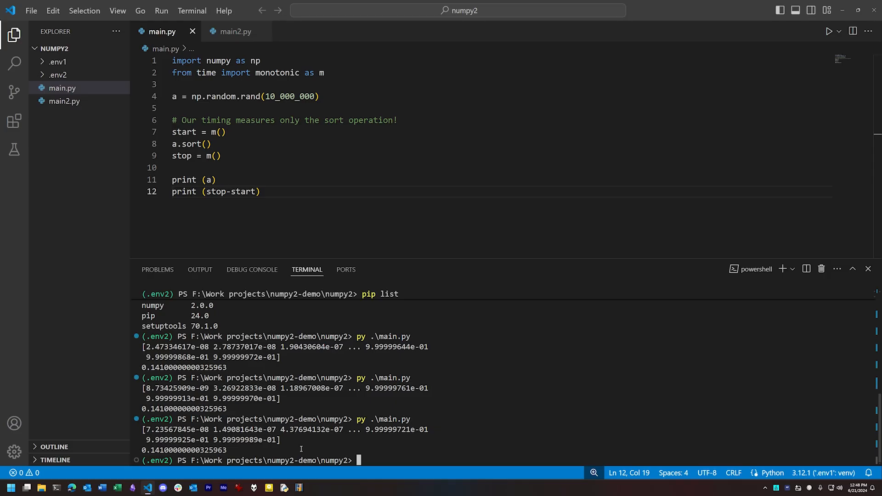
Step: Switch to main2.py, the benchmark timing a.partition(500_000) instead of a full sort
left_click(235, 30)
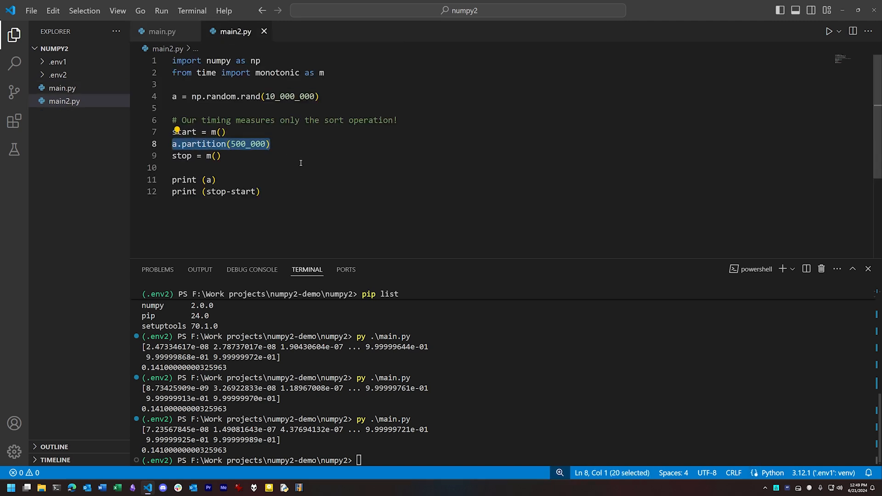
mouse_move(476, 376)
type(".\\.env1\\Scripts\\activate")
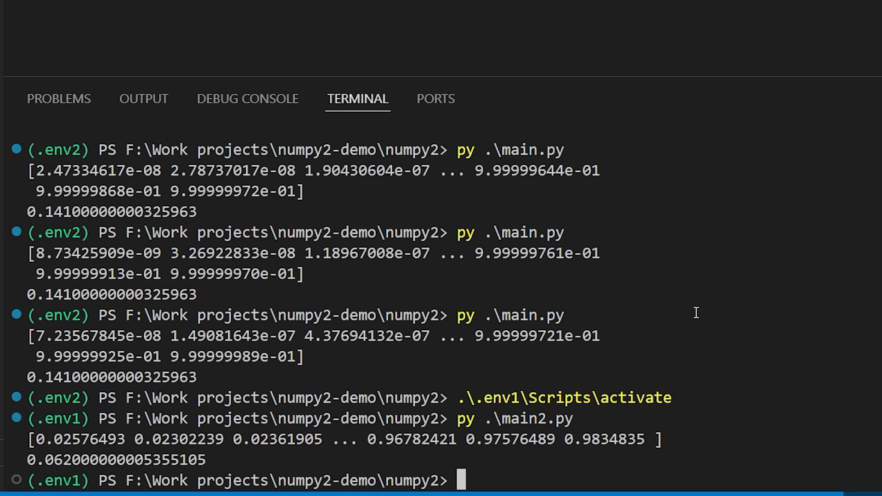
Step: Rerun py .\main2.py in env1, switch environments, and rerun it for ~0.015–0.031 s timings
scroll("down", 3)
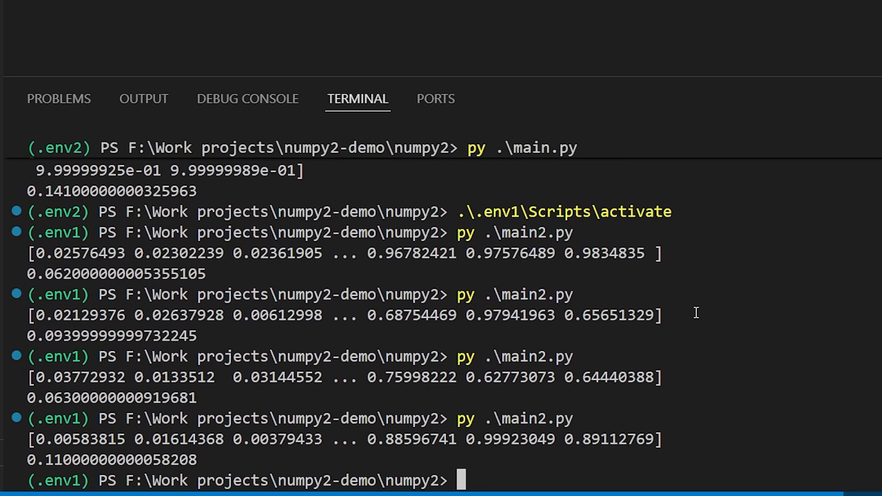
key("Enter")
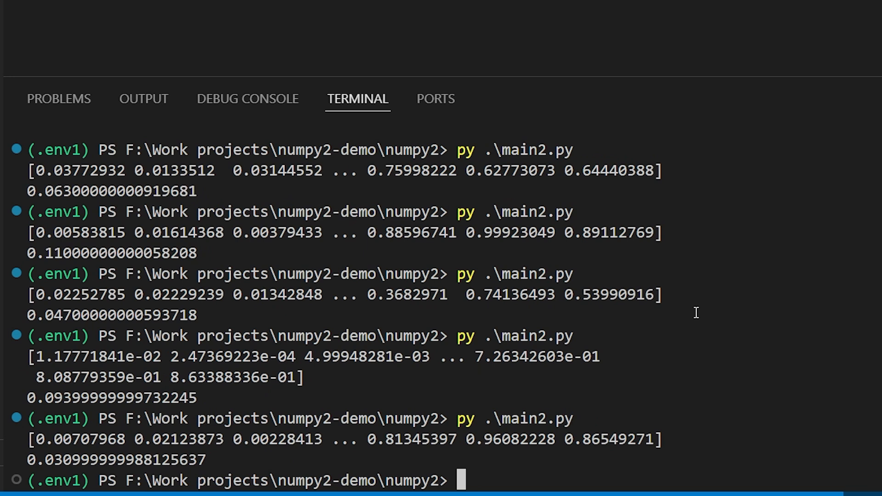
type(".\\.env1\\")
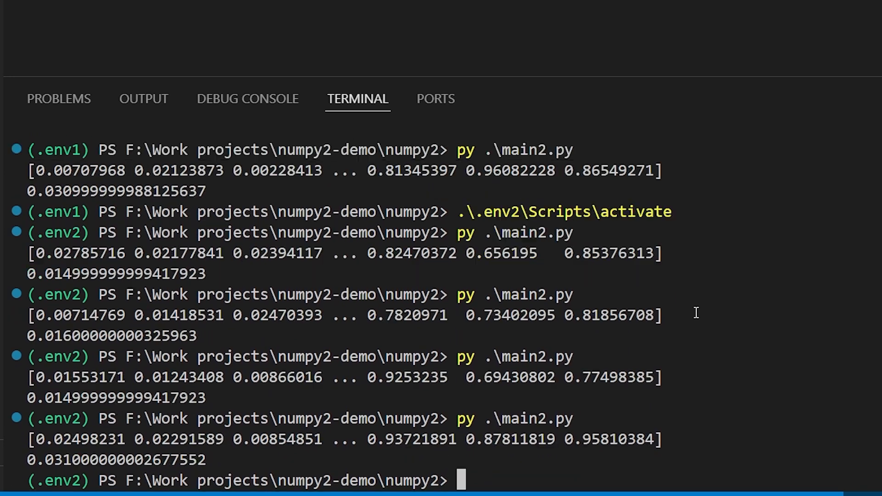
key("Enter")
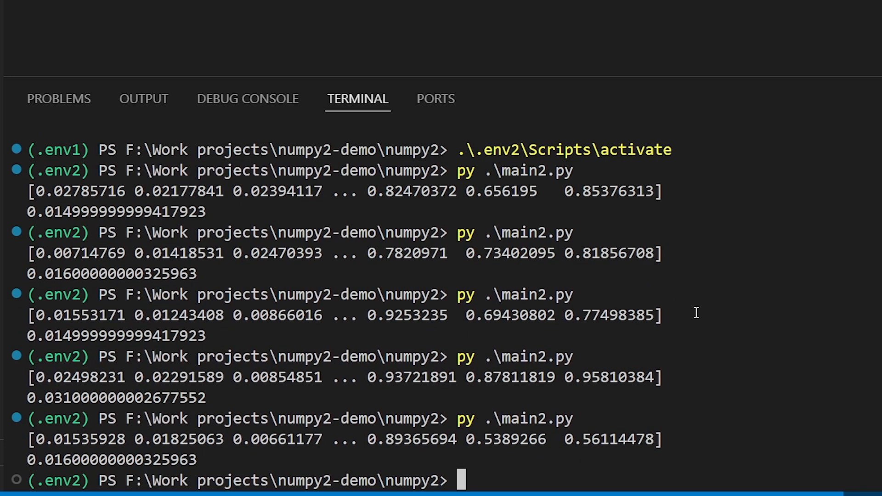